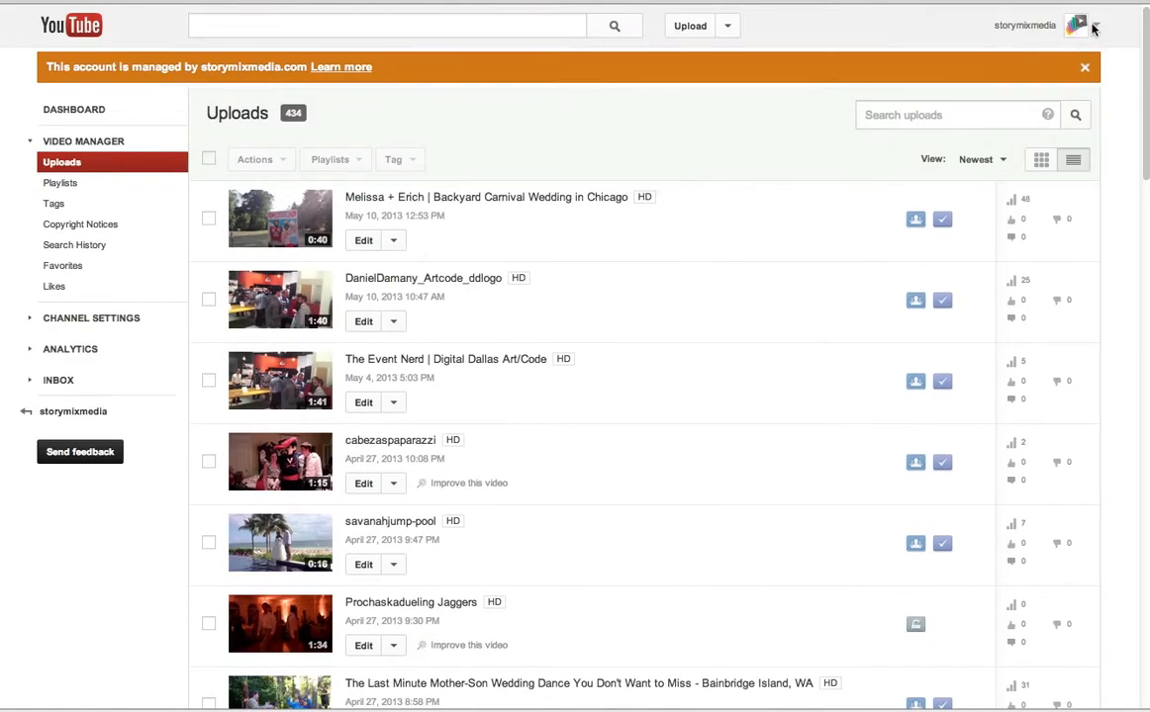
# Scroll to the WeddingMix app video, open it, and bring up its sharing options
pyautogui.click(1076, 25)
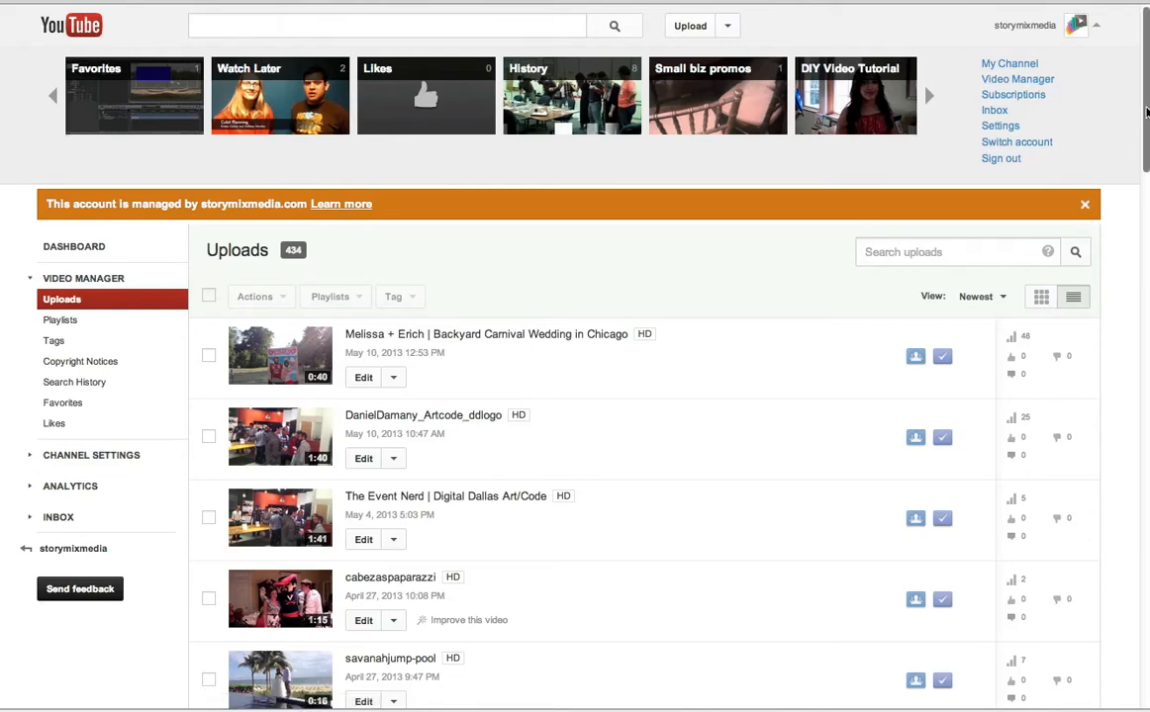
pyautogui.scroll(-3)
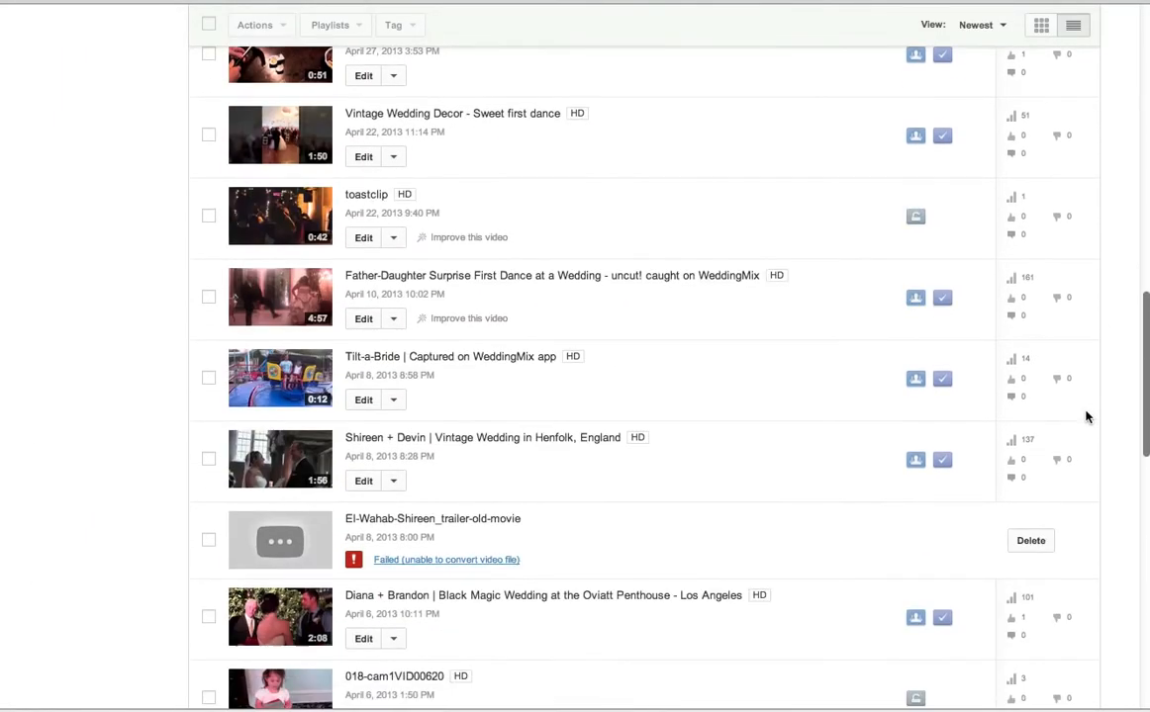
pyautogui.scroll(-3)
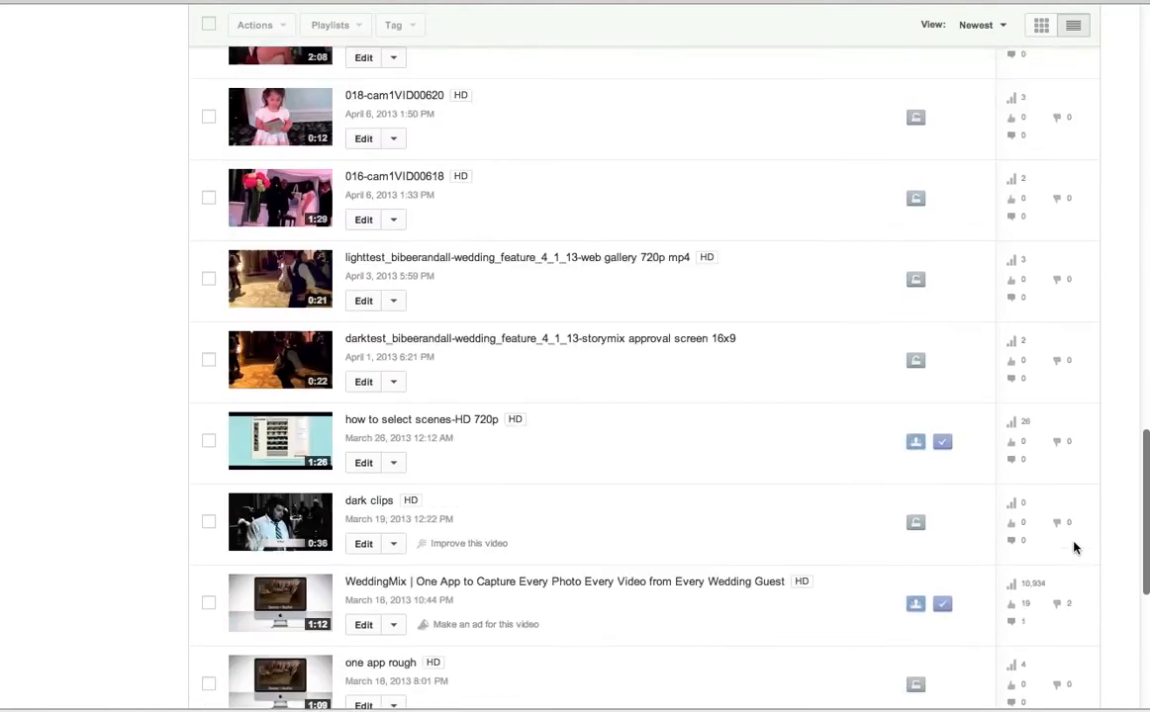
pyautogui.scroll(-3)
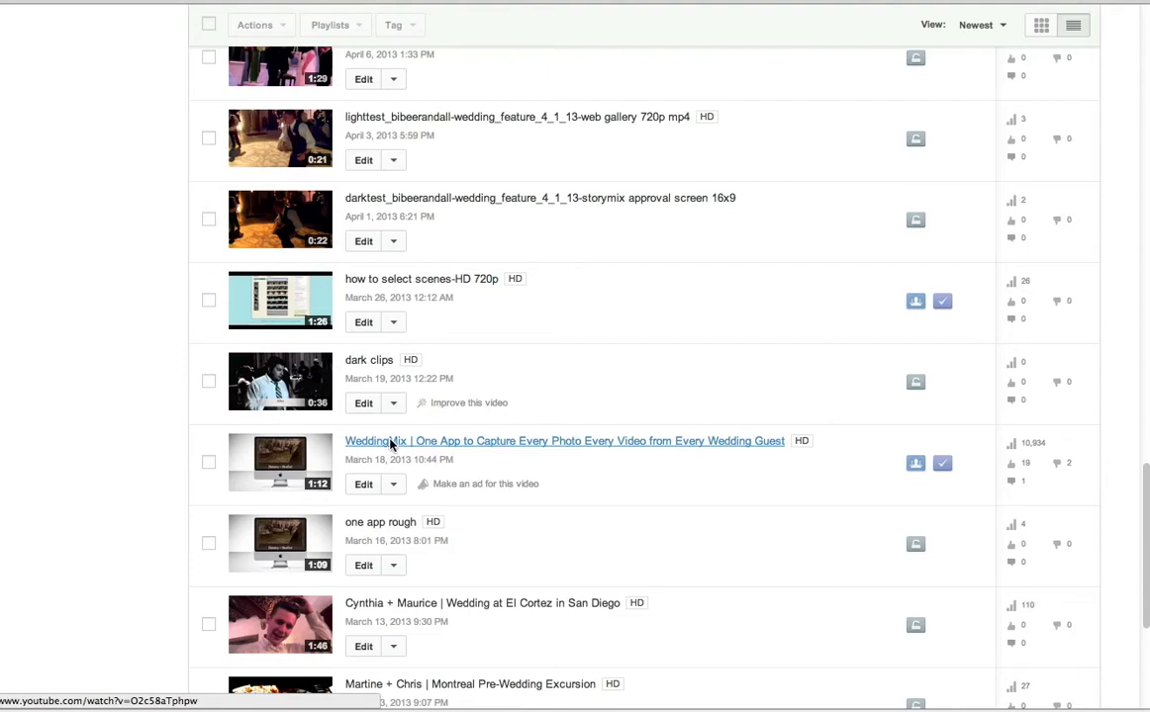
pyautogui.click(564, 440)
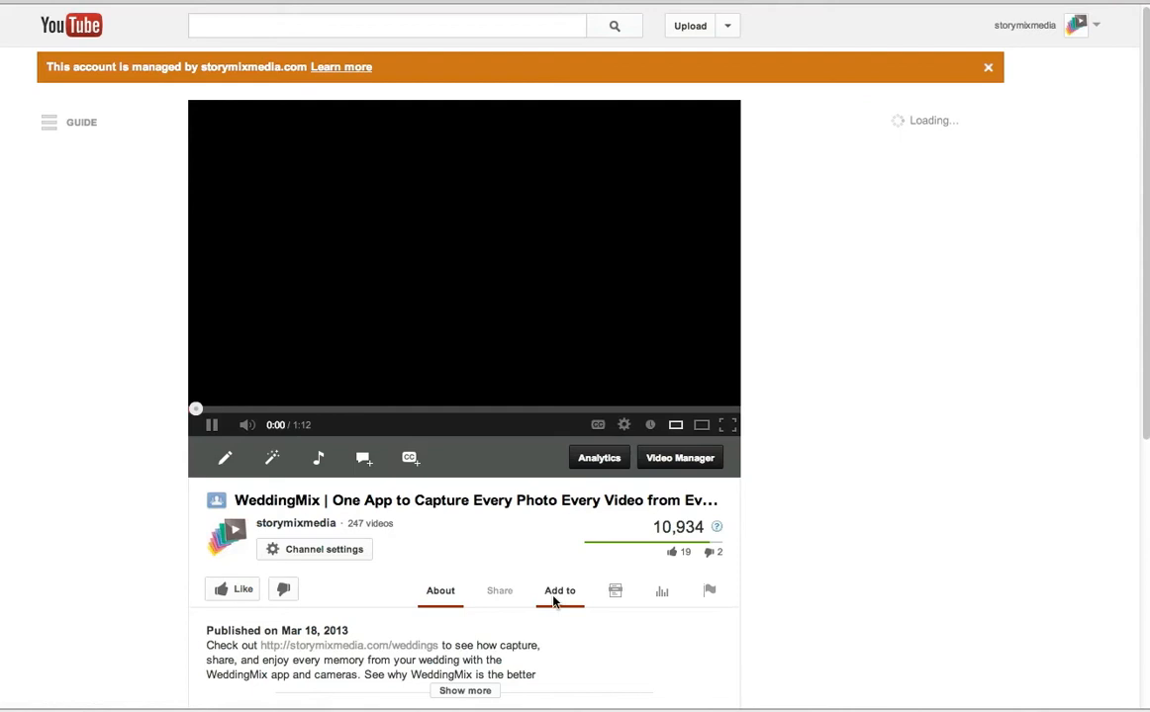
pyautogui.click(498, 591)
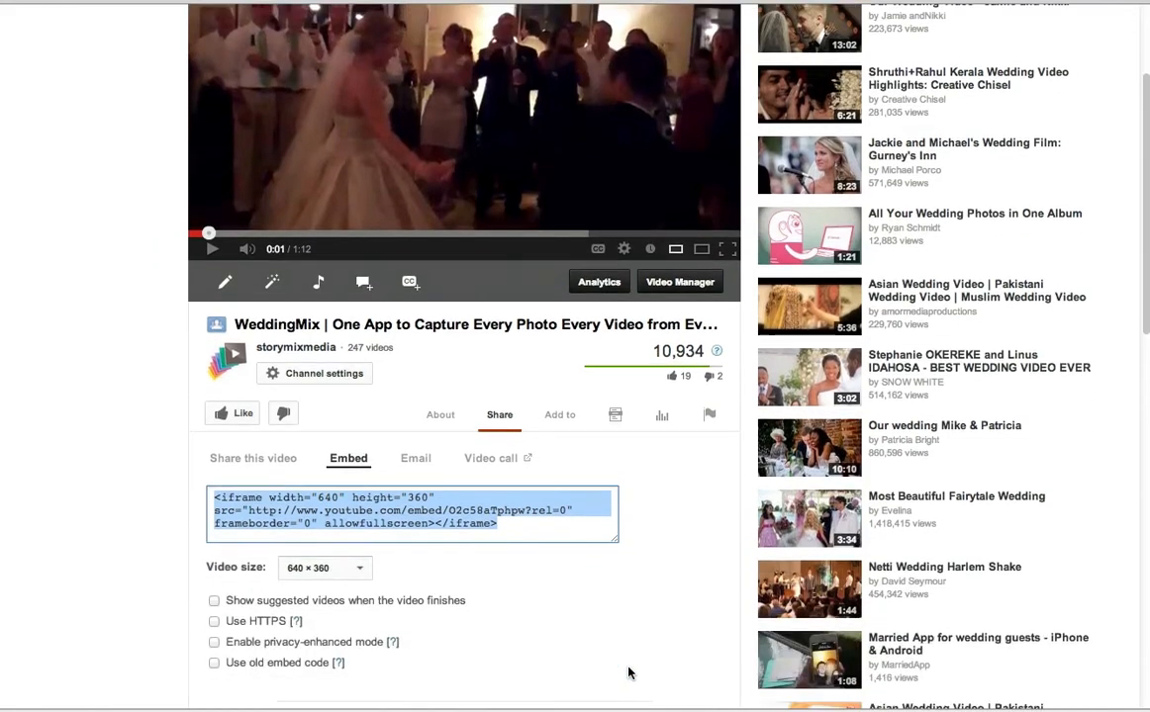
pyautogui.scroll(-3)
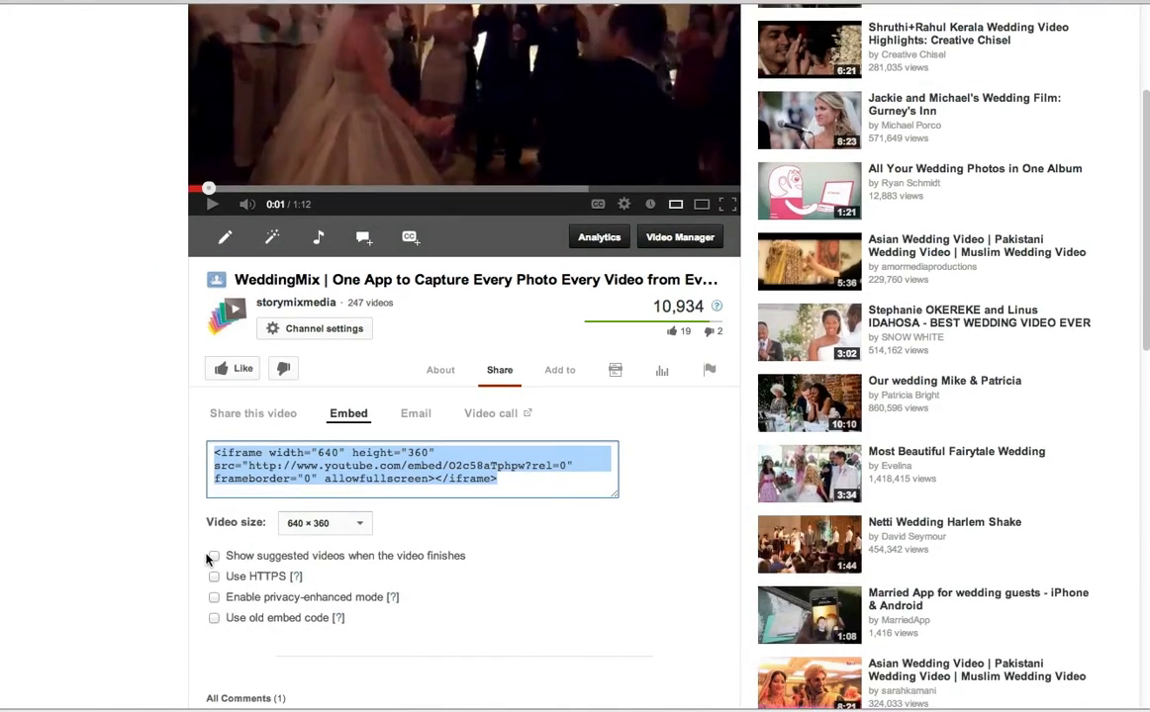
pyautogui.click(213, 555)
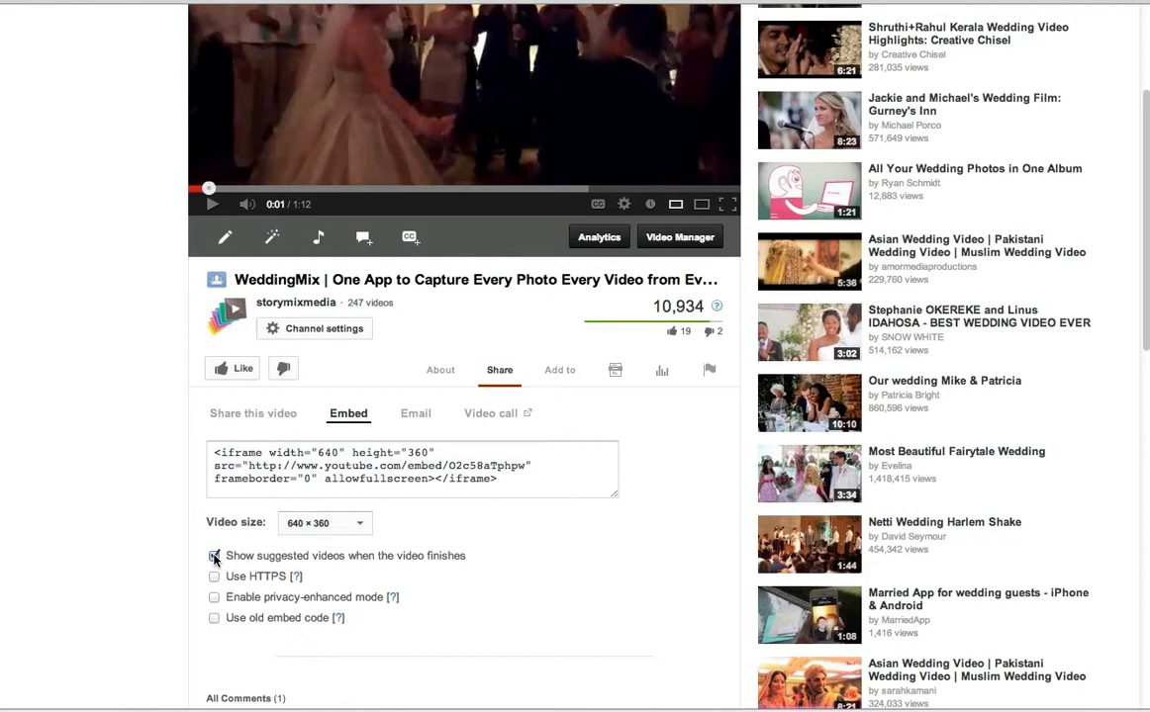
pyautogui.click(214, 555)
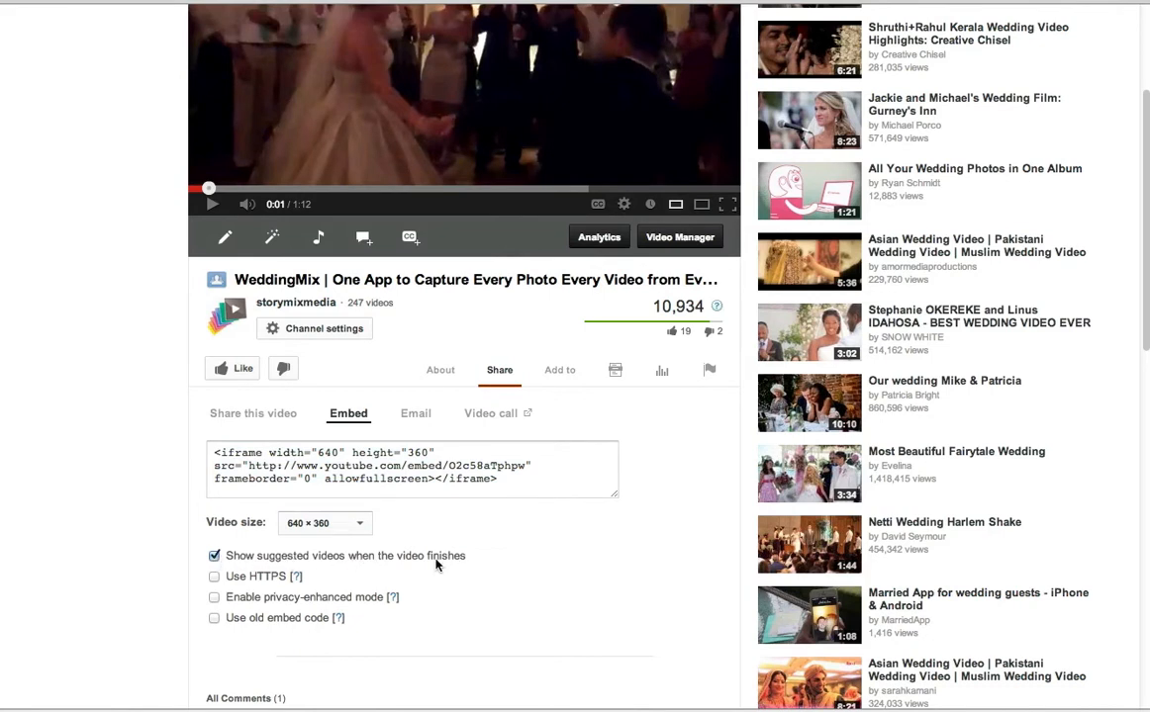
pyautogui.moveTo(475, 563)
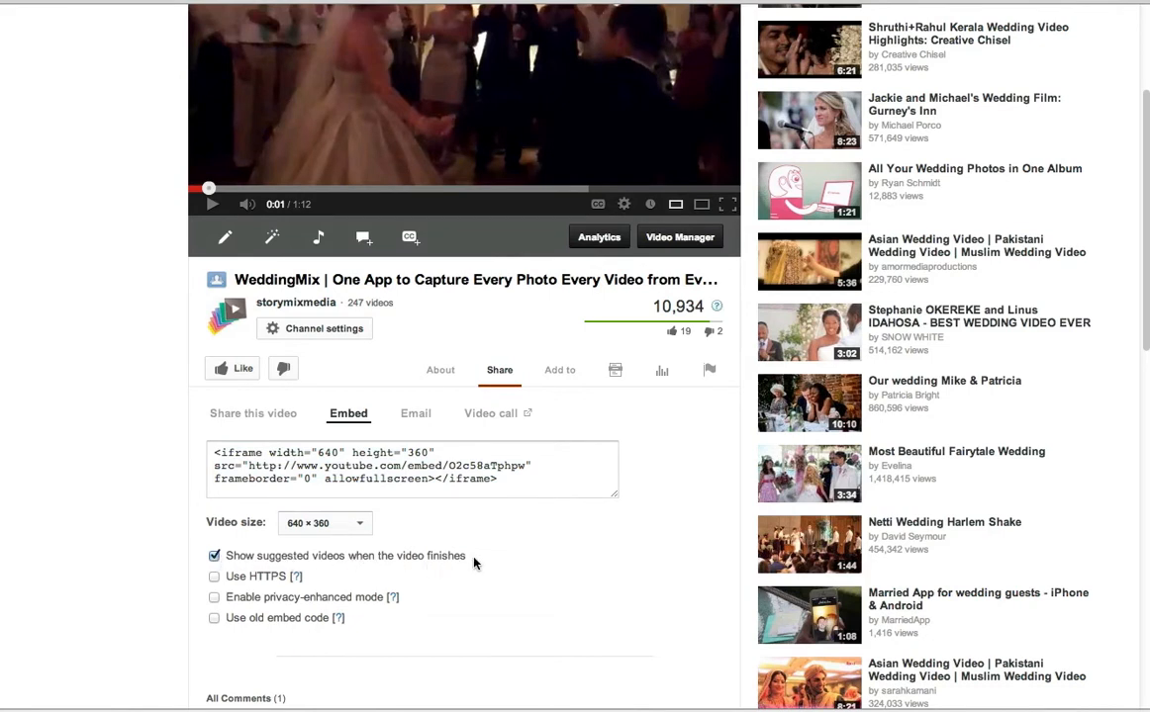
pyautogui.scroll(-3)
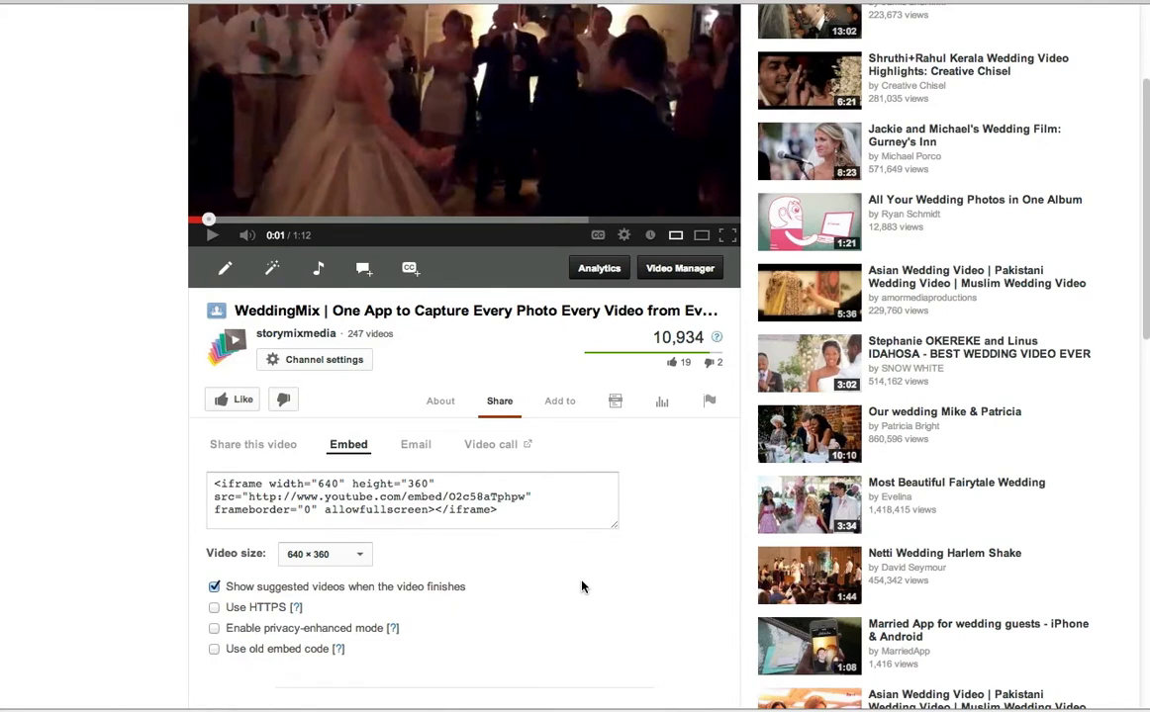
pyautogui.moveTo(483, 575)
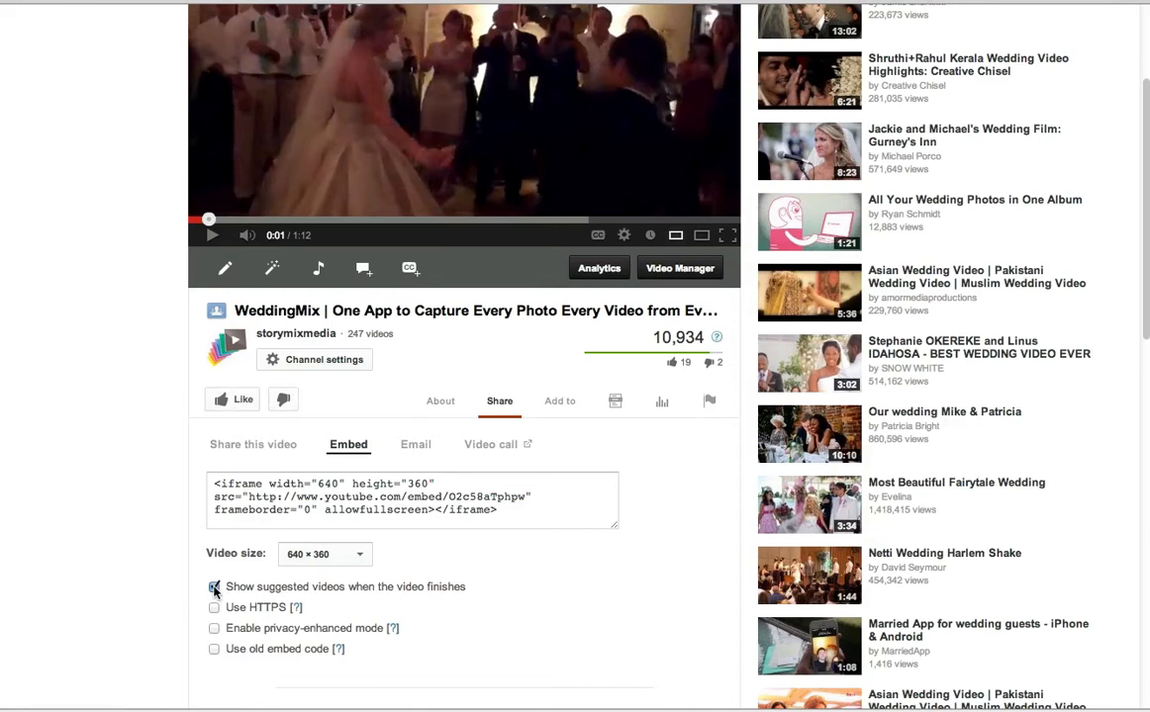
pyautogui.click(214, 587)
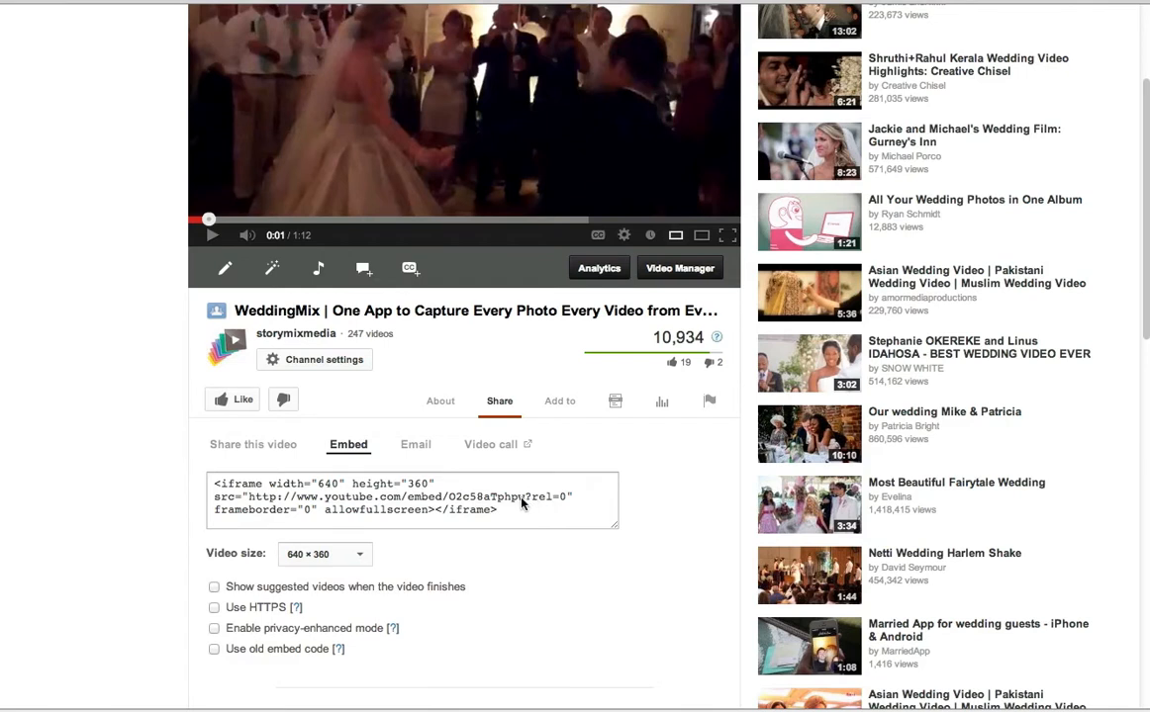
pyautogui.moveTo(540, 507)
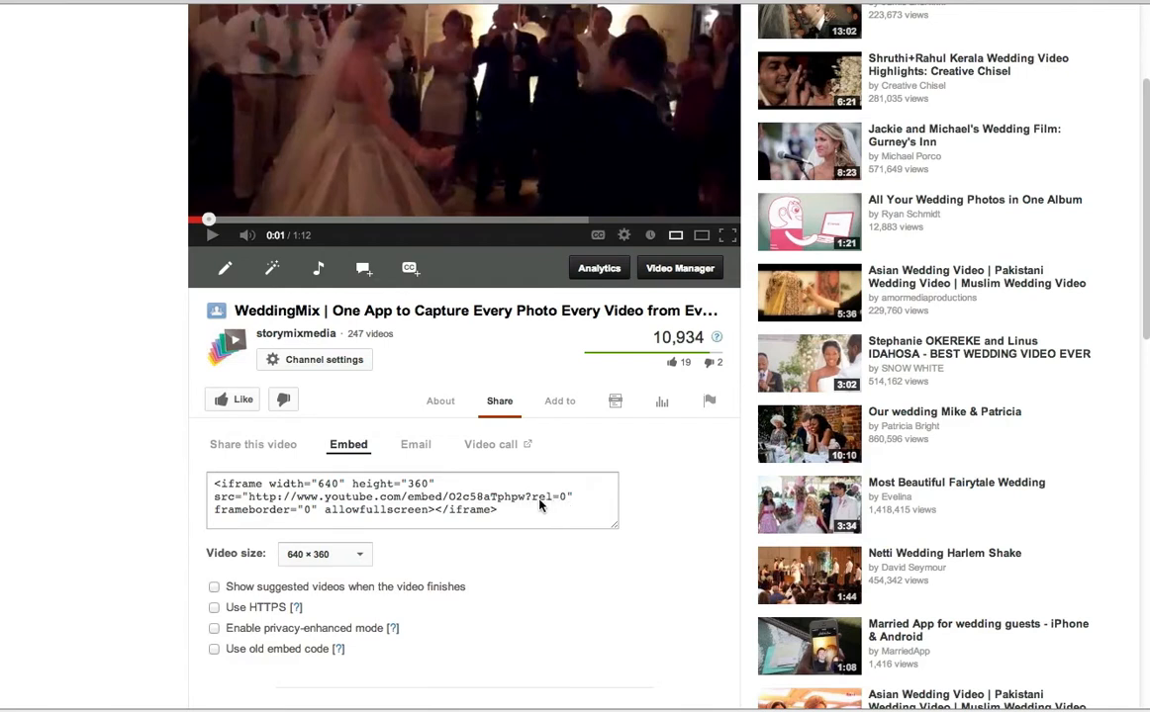
pyautogui.moveTo(570, 531)
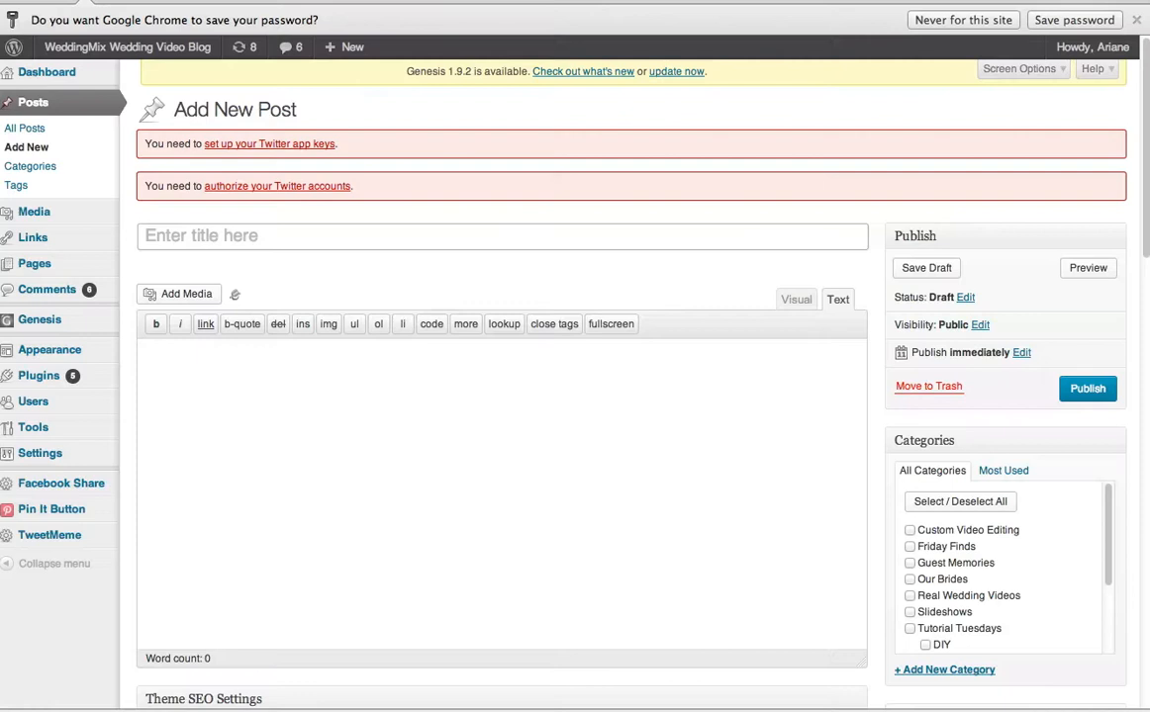
# Switch the new post's editor from Visual to Text mode for raw HTML
pyautogui.click(795, 299)
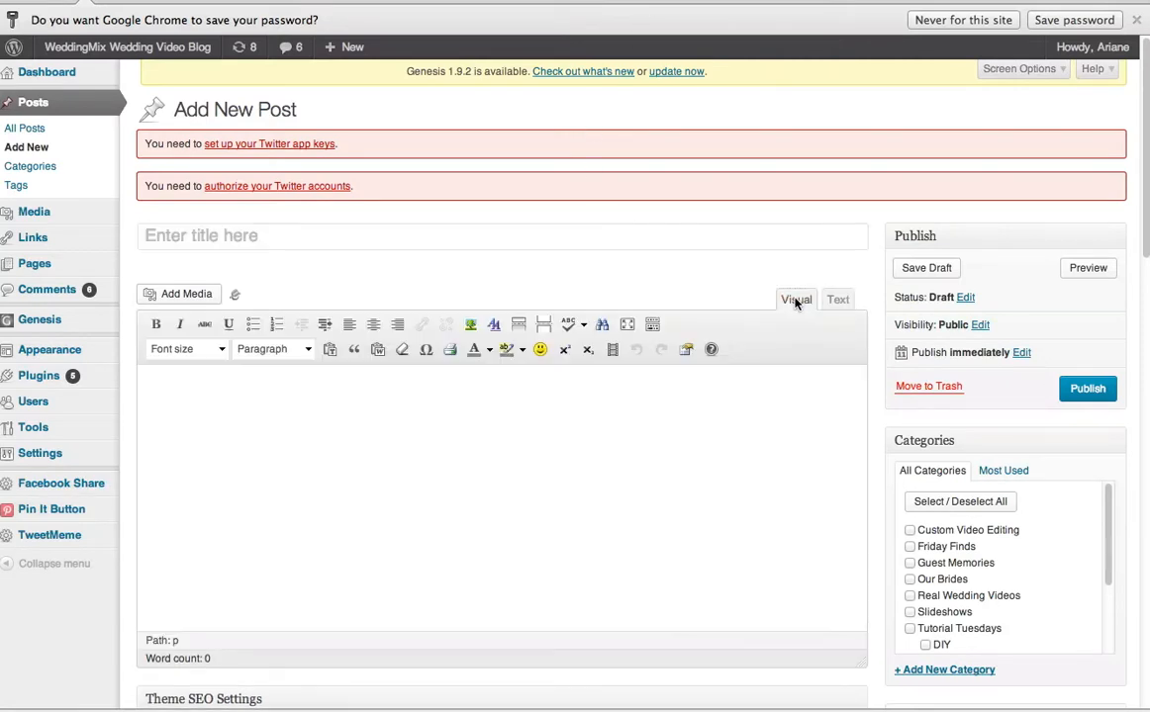
pyautogui.click(837, 299)
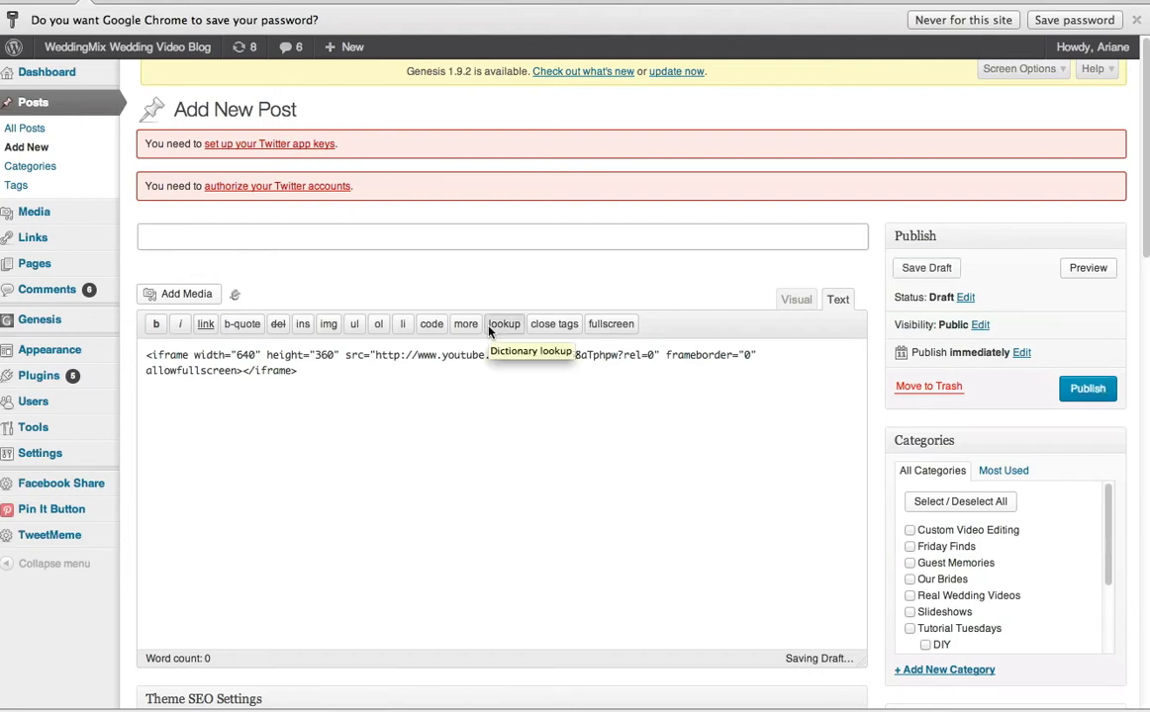
# Title the post 'test of embed code post' and save it as a draft
pyautogui.write('test of embed')
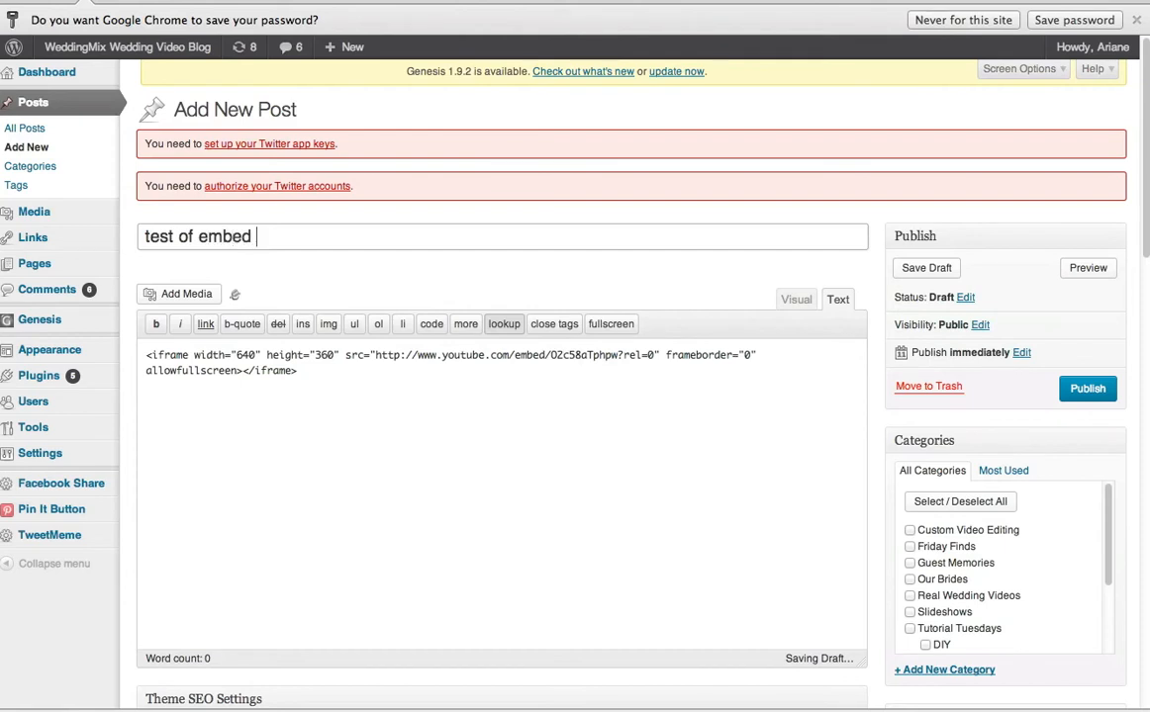
pyautogui.write('code post')
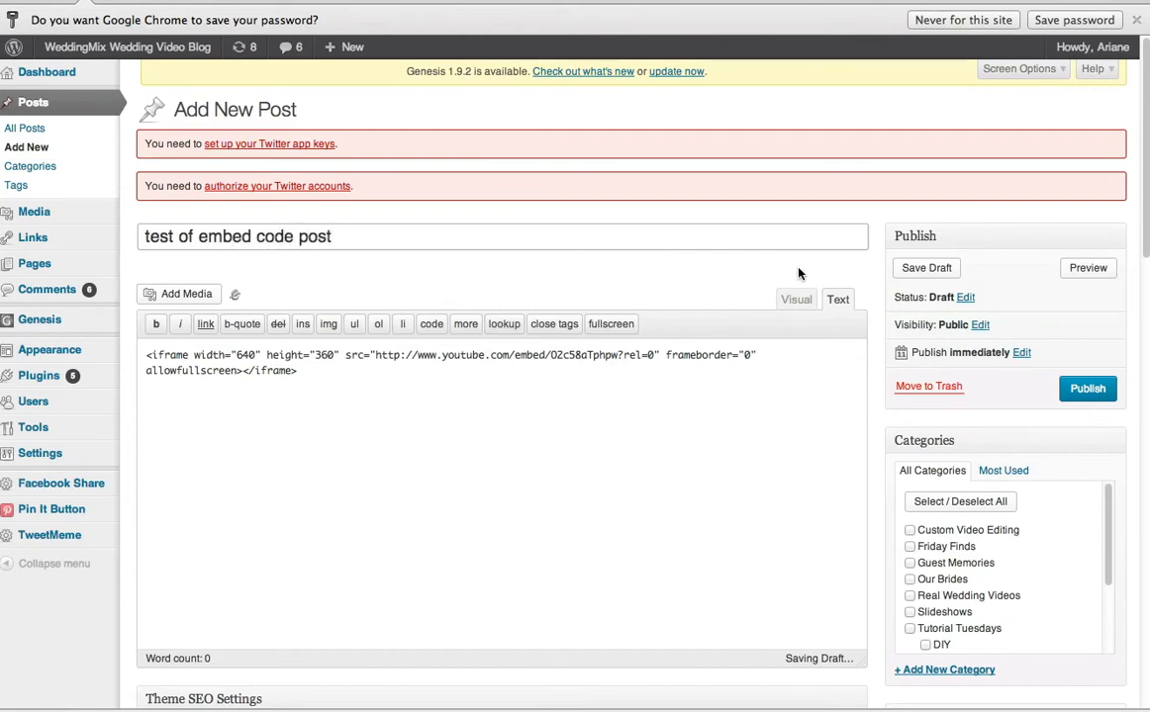
pyautogui.click(926, 268)
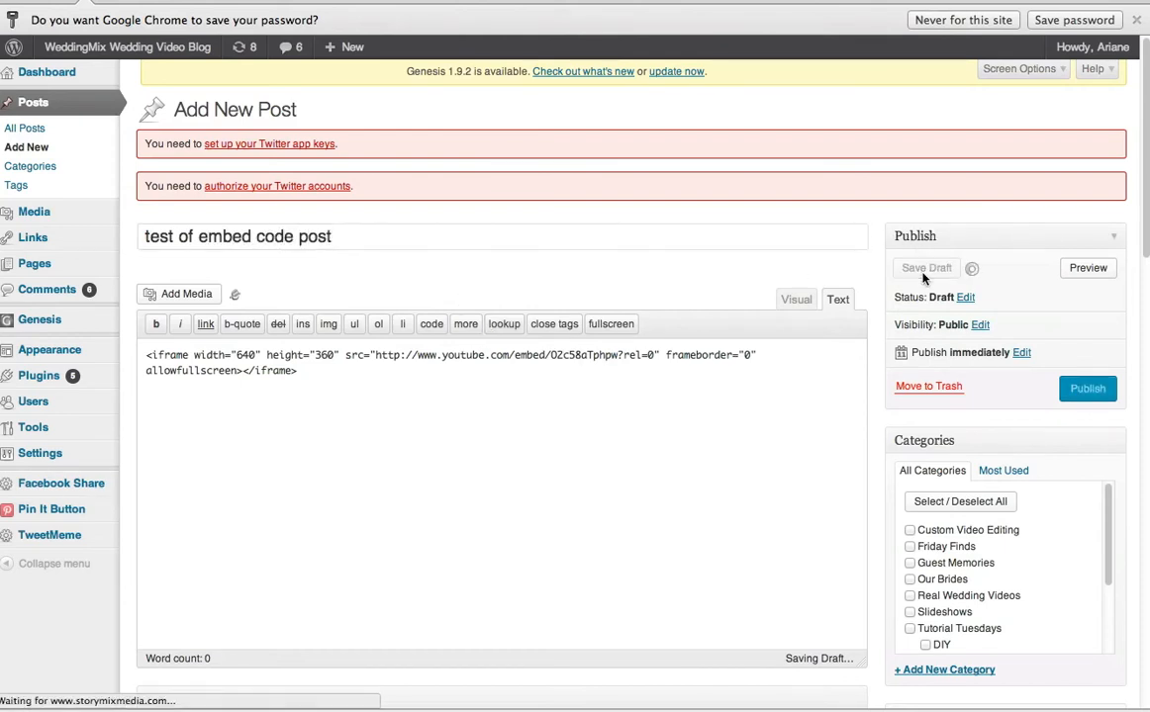
pyautogui.click(925, 267)
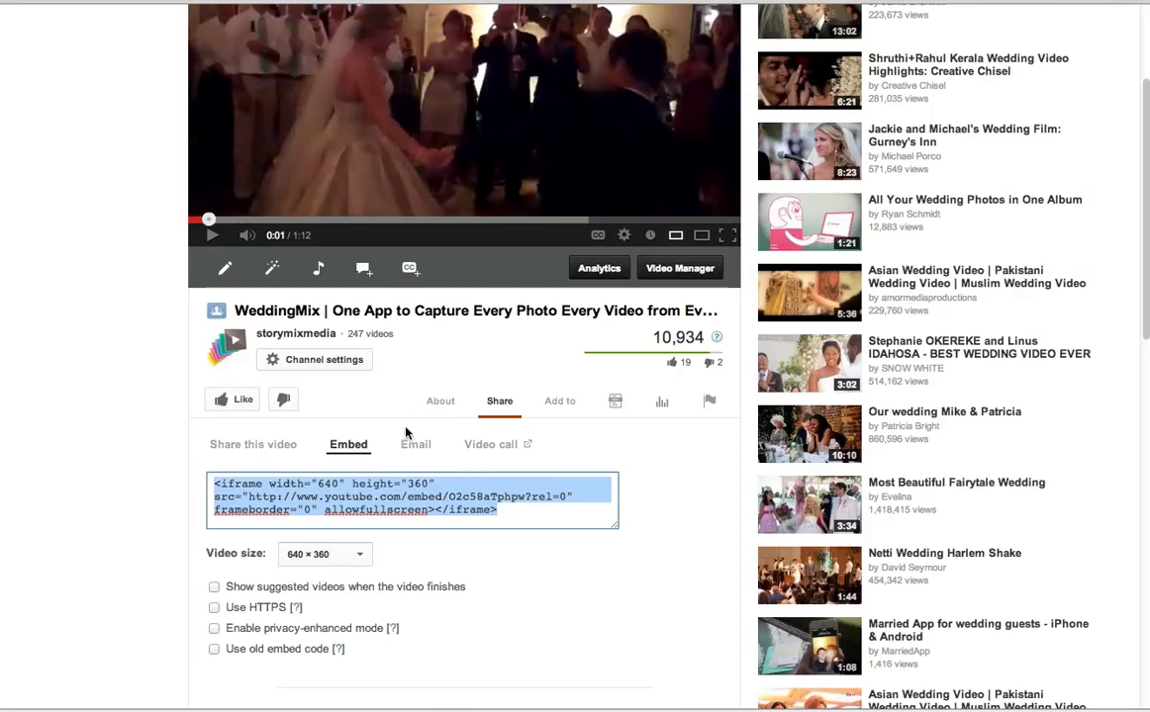
pyautogui.scroll(-3)
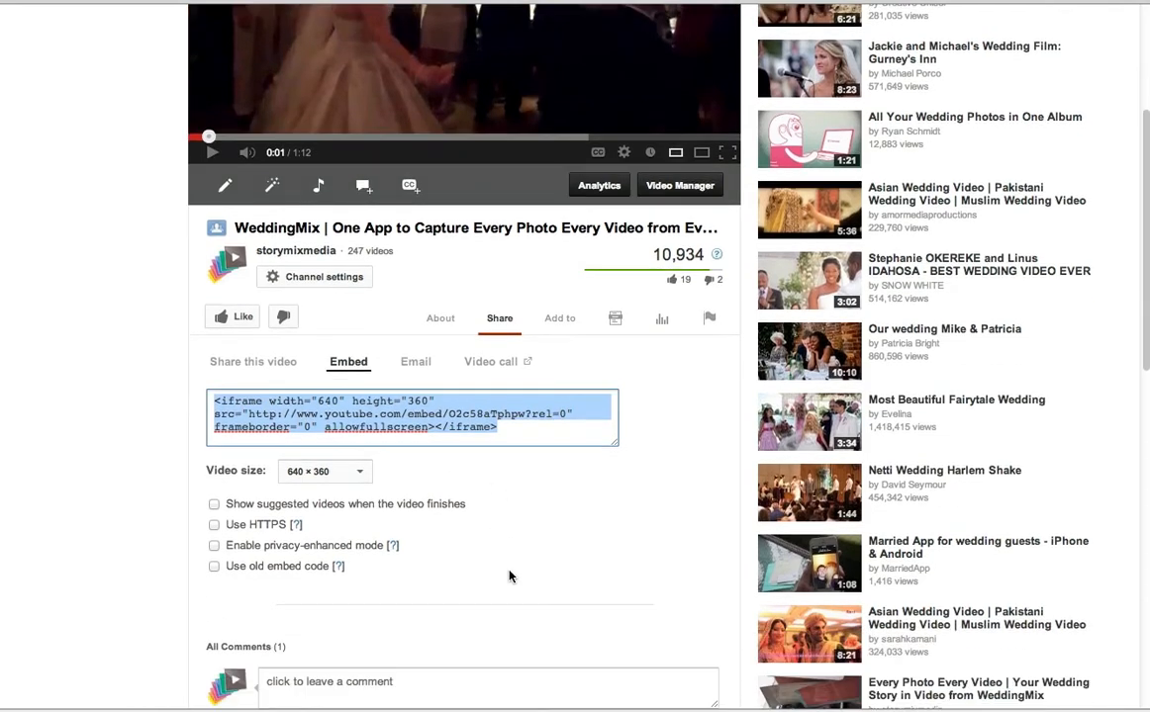
pyautogui.click(324, 471)
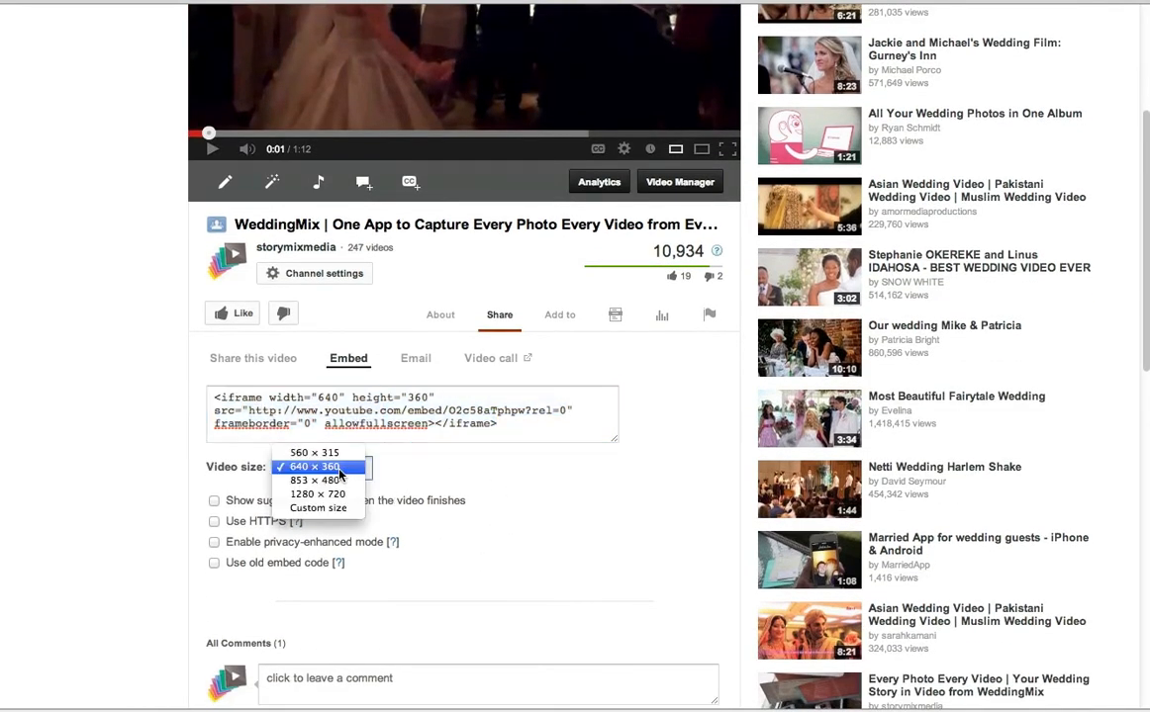
pyautogui.click(313, 452)
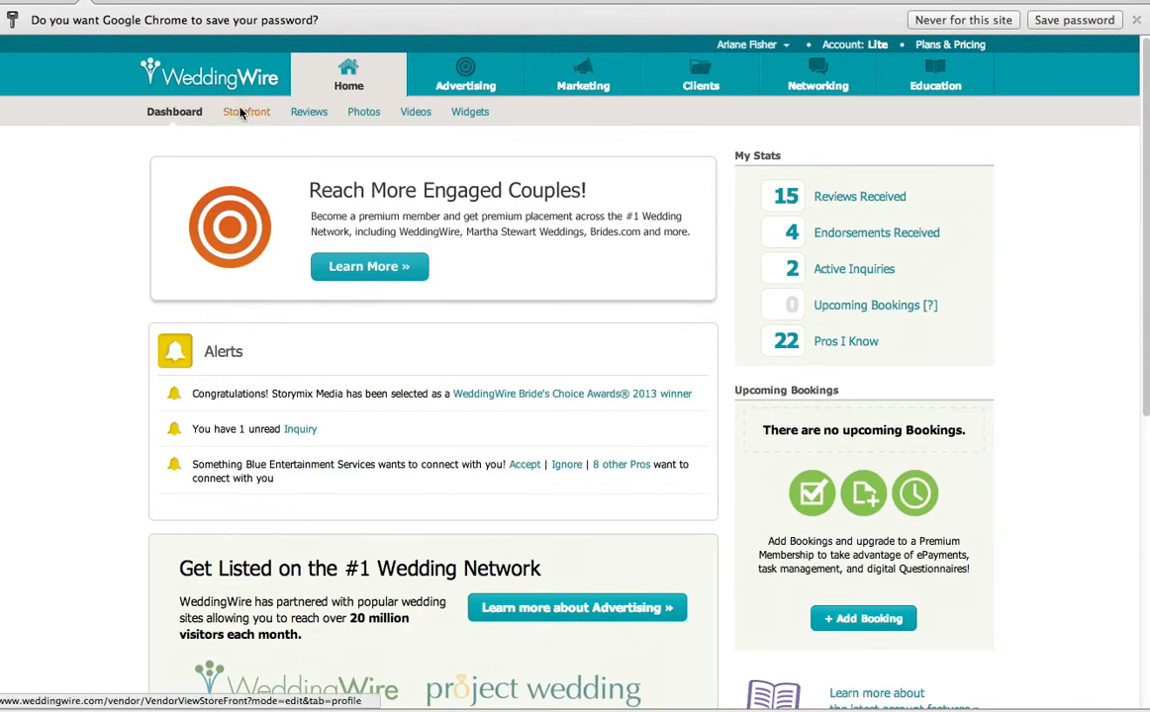
# Open the Storymix Media storefront and edit its Videos section
pyautogui.click(246, 111)
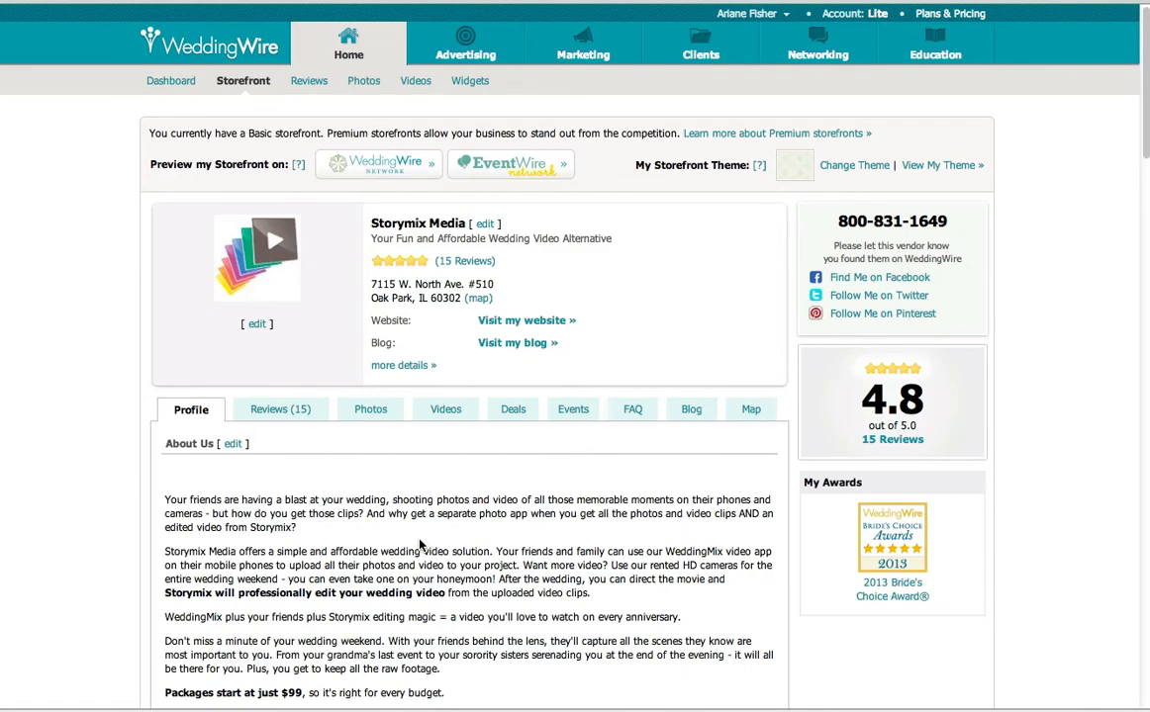
pyautogui.scroll(-3)
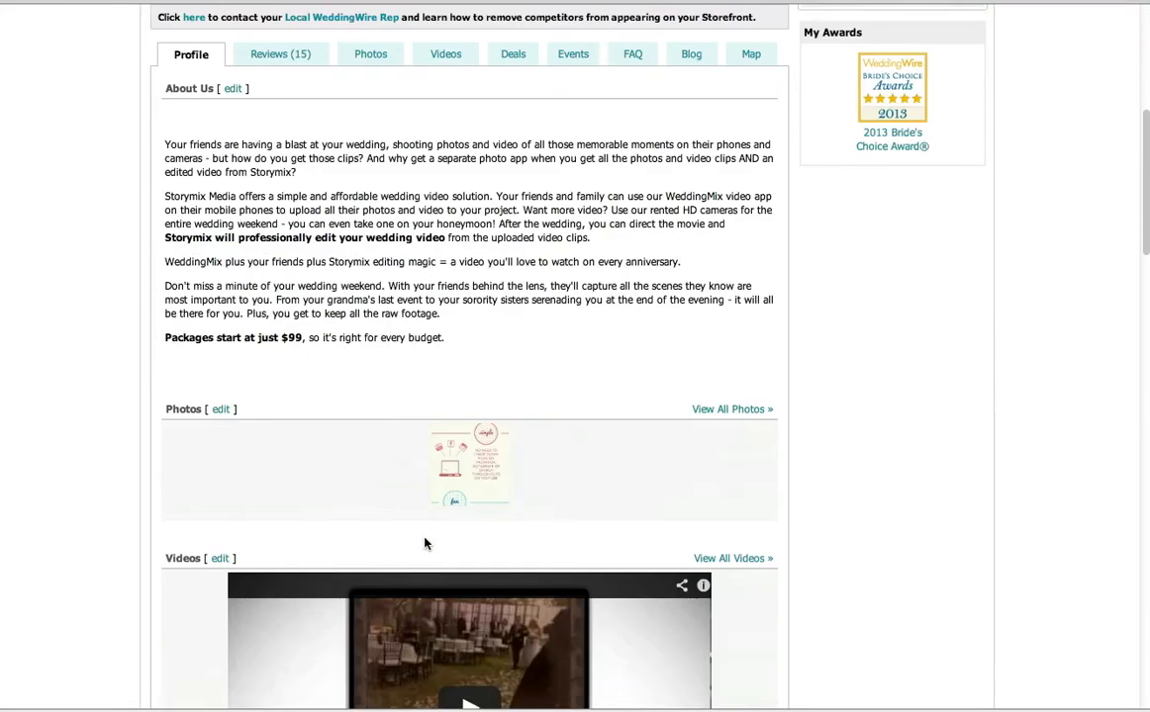
pyautogui.scroll(-3)
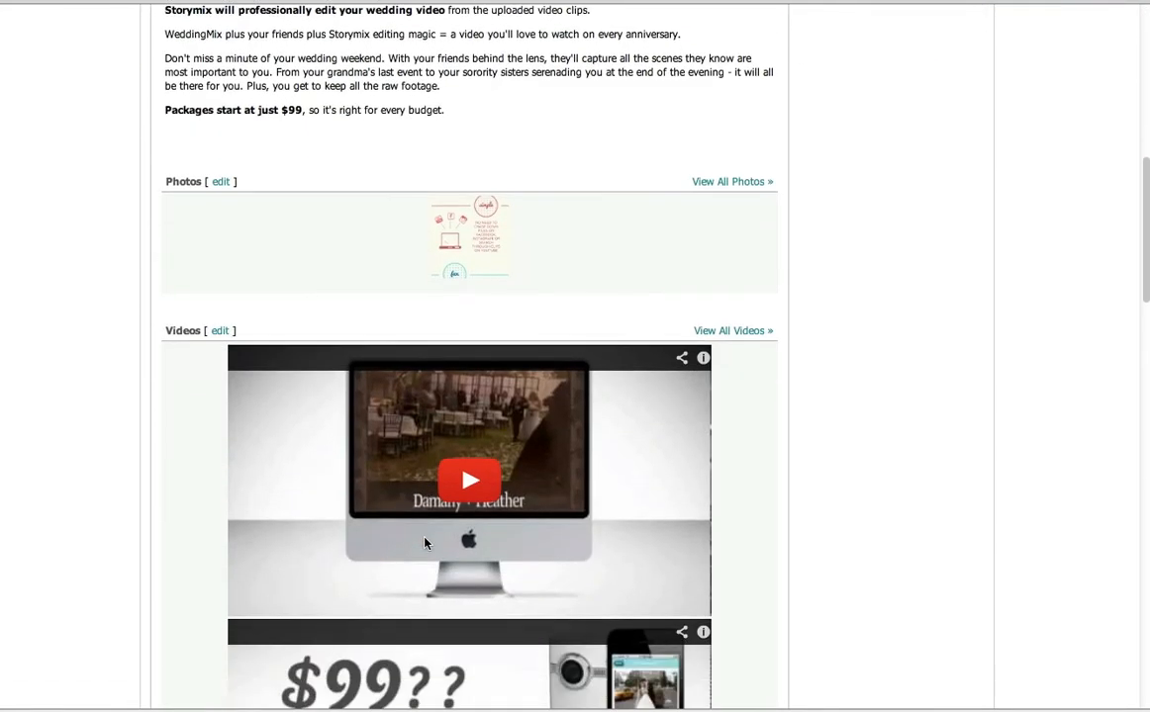
pyautogui.click(220, 330)
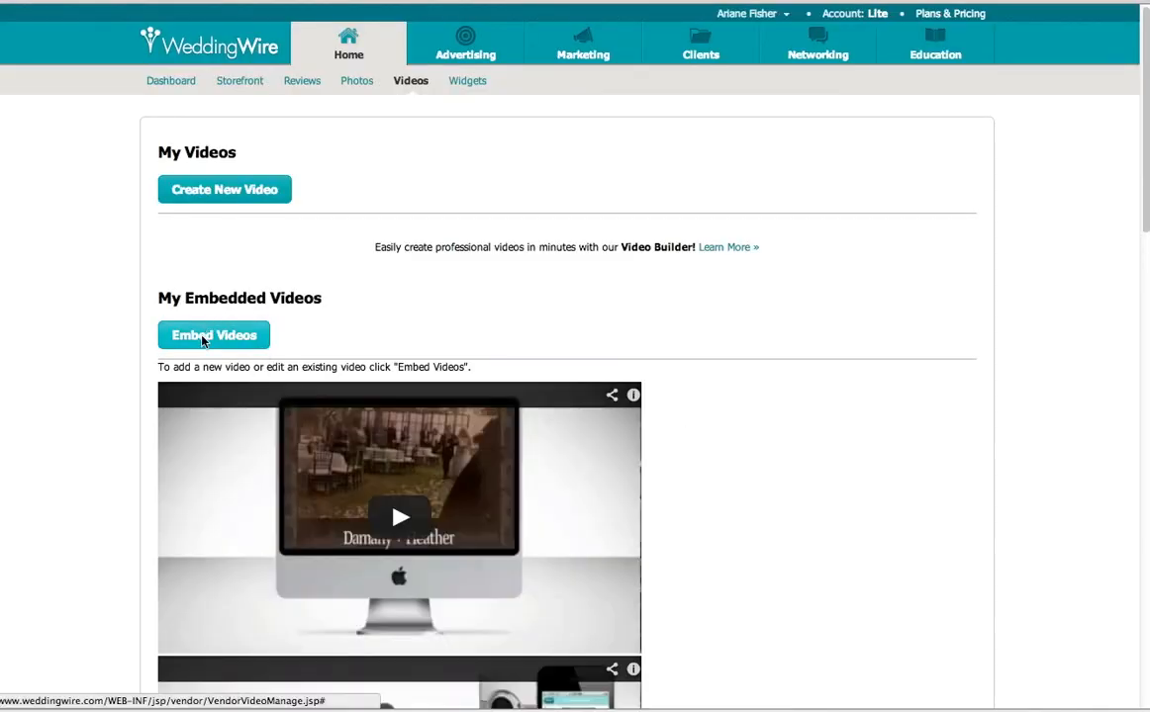
pyautogui.click(214, 334)
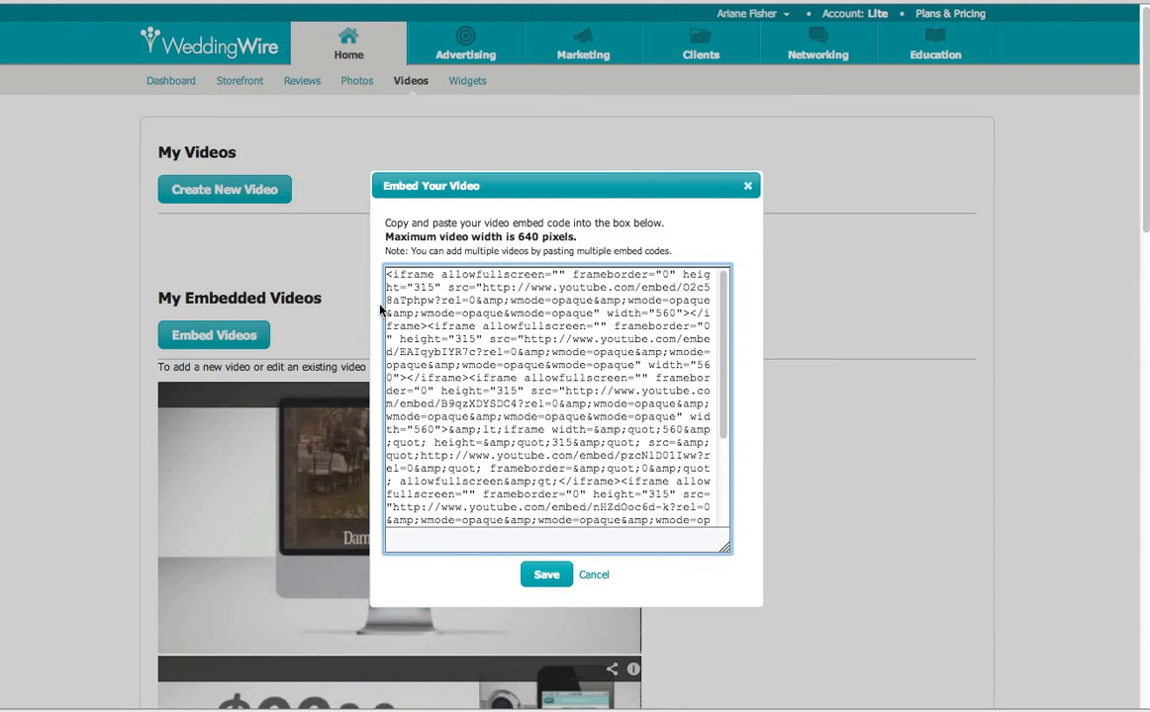
pyautogui.moveTo(641, 581)
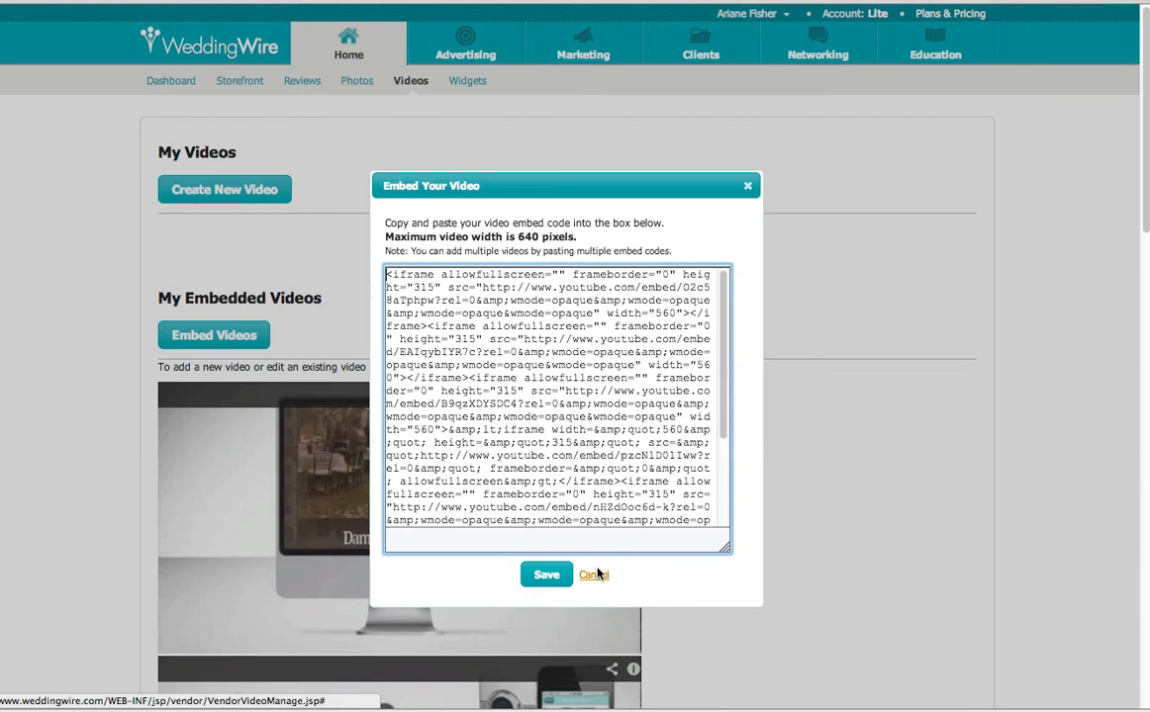
pyautogui.click(593, 574)
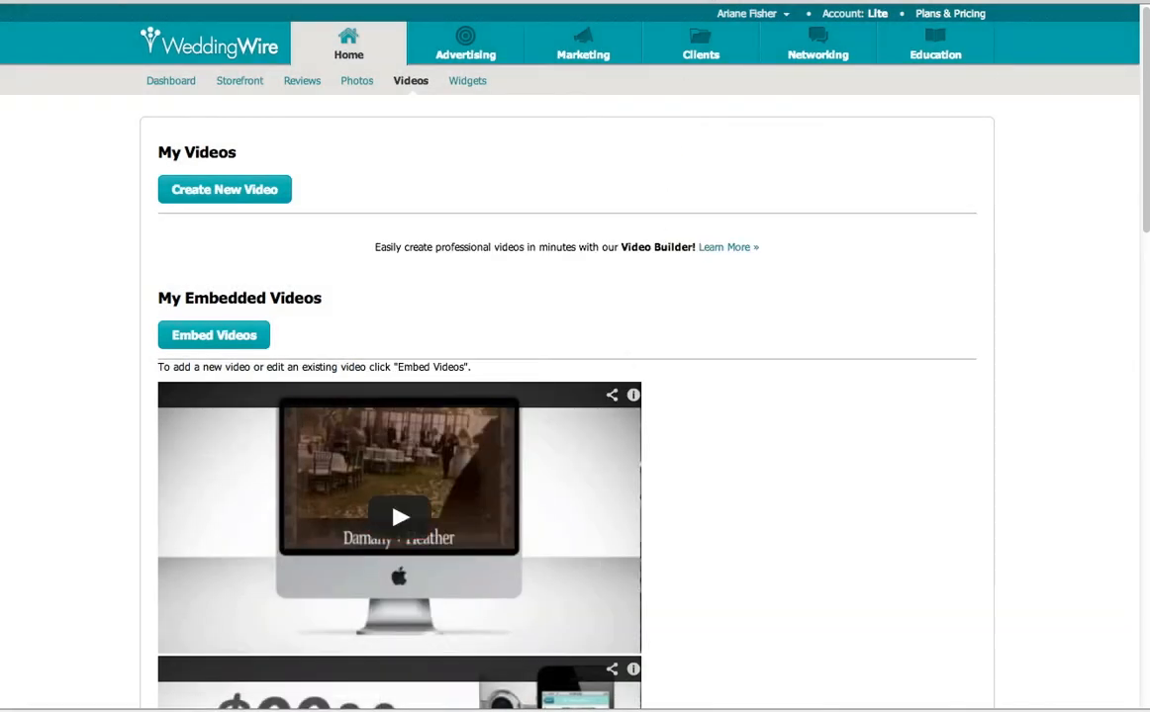